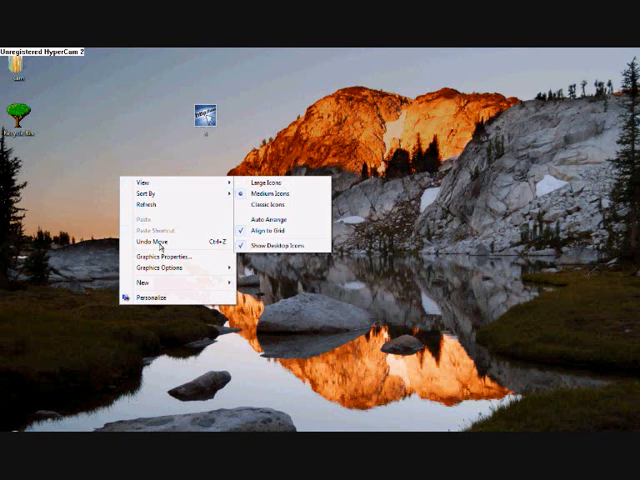
Create a new folder on the desktop and name it Hyperlinks
left_click(140, 288)
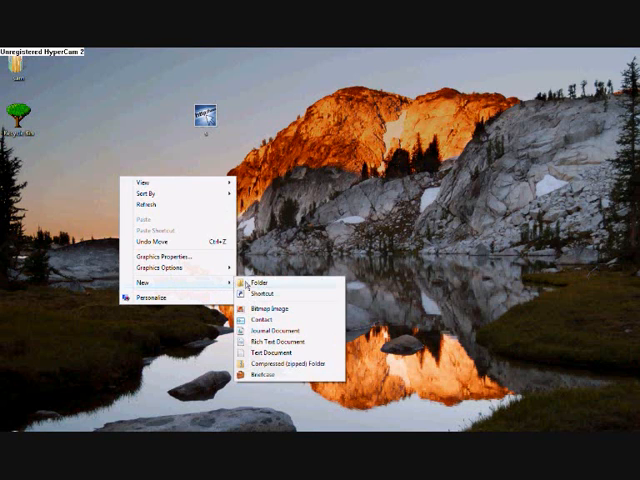
left_click(262, 272)
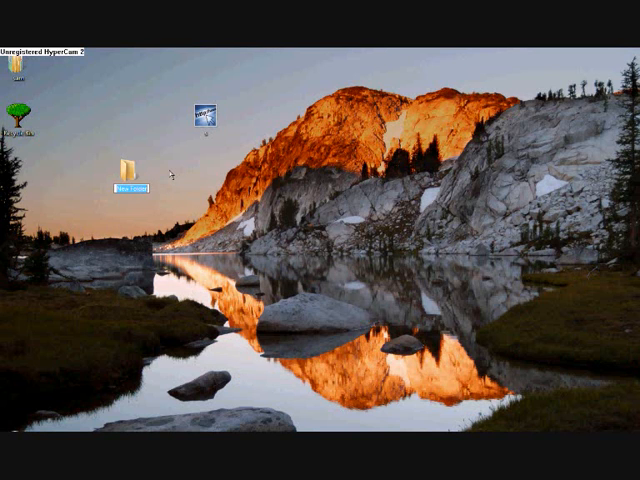
right_click(132, 176)
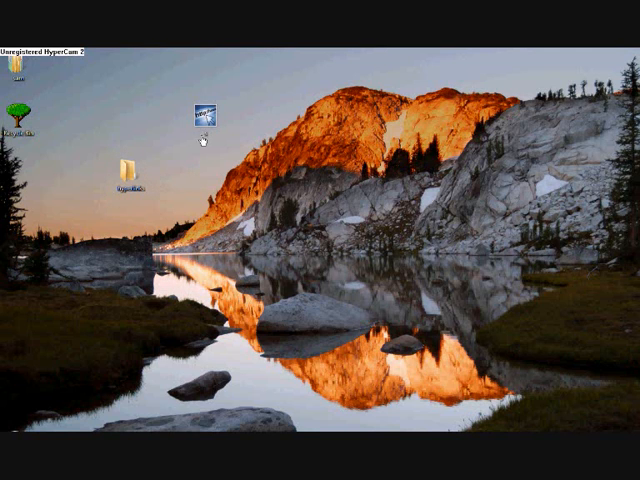
Move the picture file next to the Hyperlinks folder and launch Paint
left_click_drag(204, 118, 204, 168)
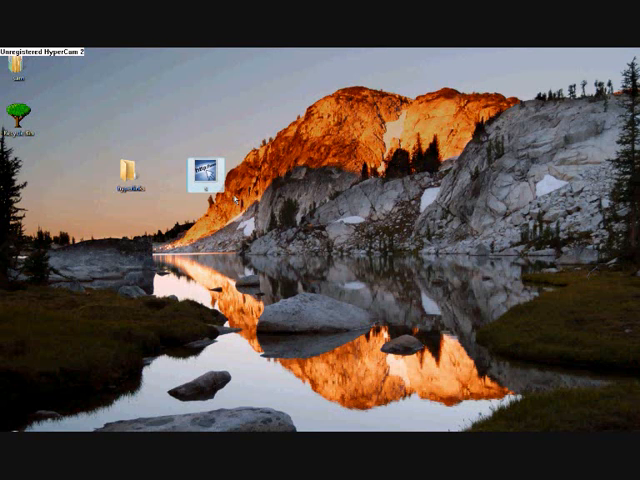
left_click(204, 176)
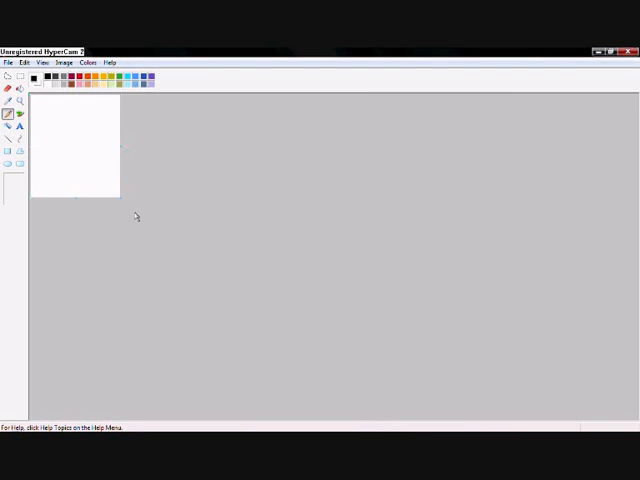
mouse_move(104, 176)
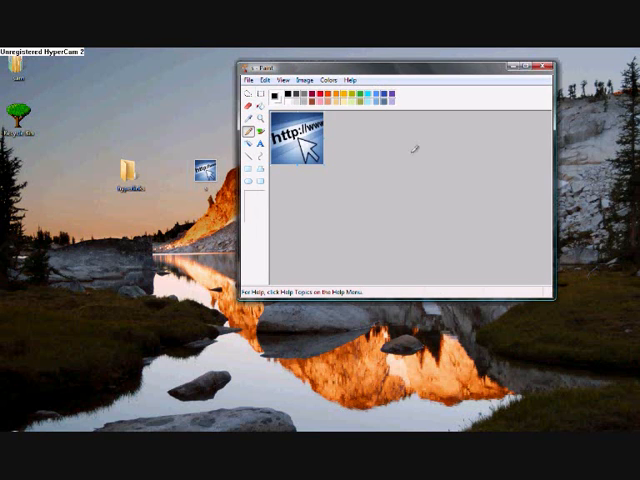
mouse_move(484, 246)
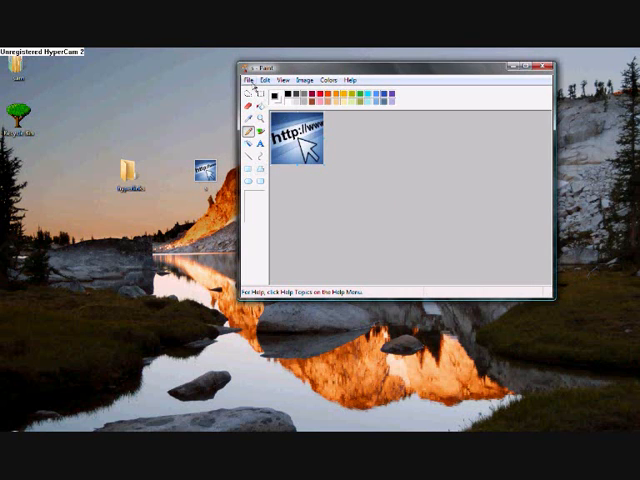
Load the hyperlink picture into Paint and start saving it under a new format
left_click(248, 80)
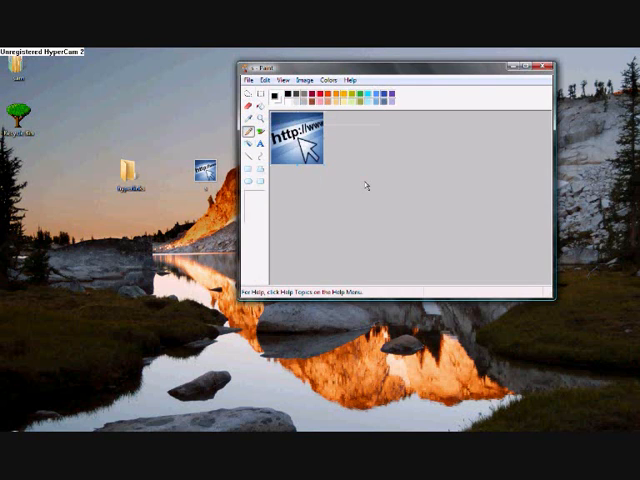
left_click(248, 78)
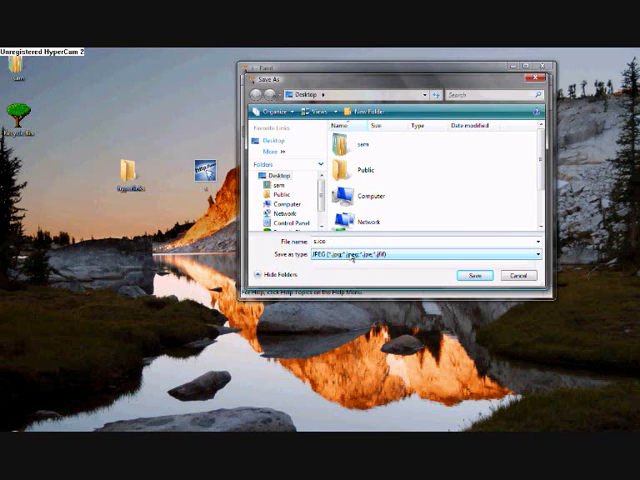
Save the picture to the desktop with a .ico extension as an icon file
left_click(536, 264)
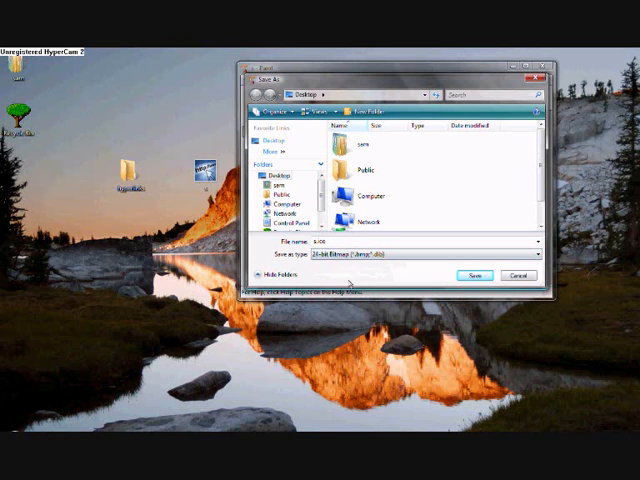
left_click(474, 274)
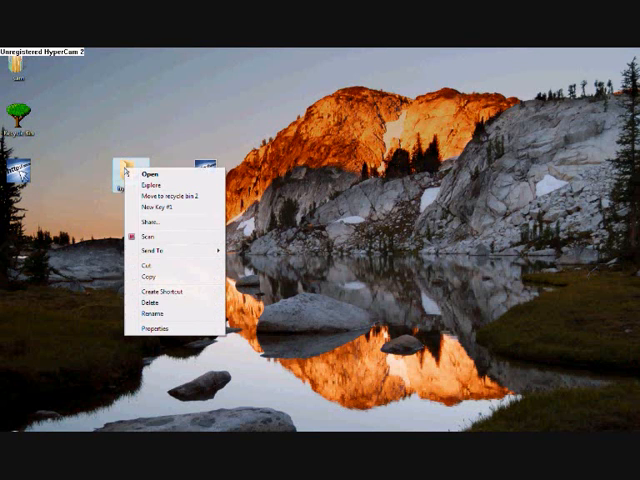
Reach the Hyperlinks folder's Change Icon dialog through Properties > Customize
left_click(152, 314)
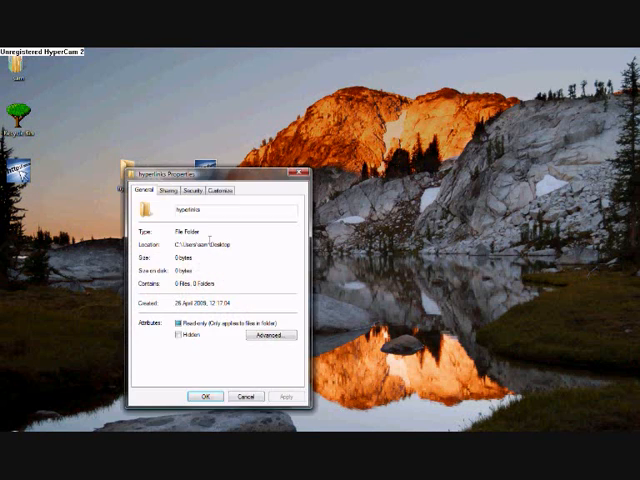
left_click(228, 190)
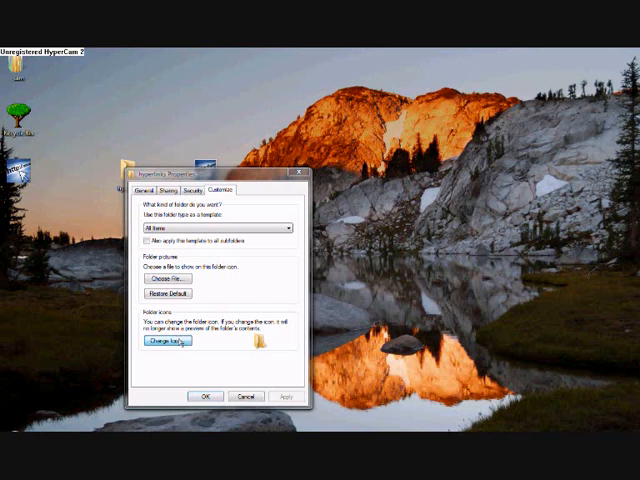
left_click(162, 344)
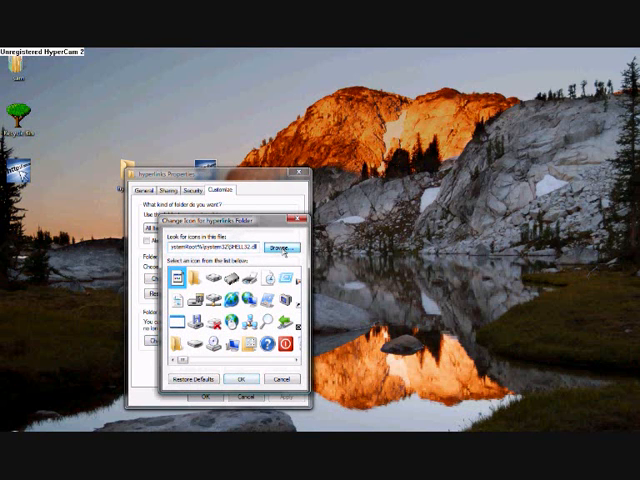
Browse to the saved .ico file and apply it as the Hyperlinks folder's icon
left_click(280, 244)
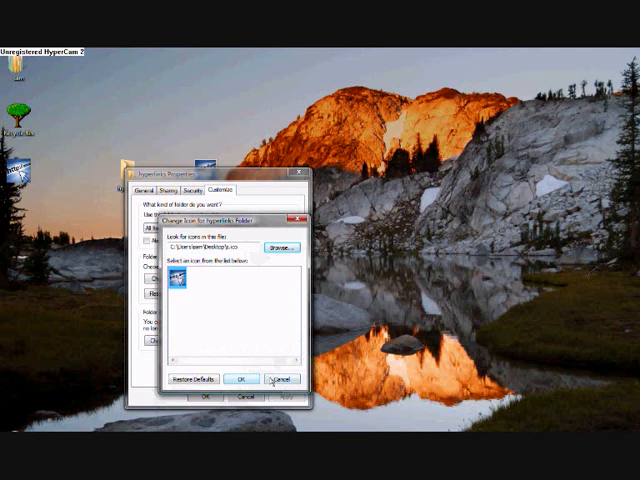
left_click(280, 380)
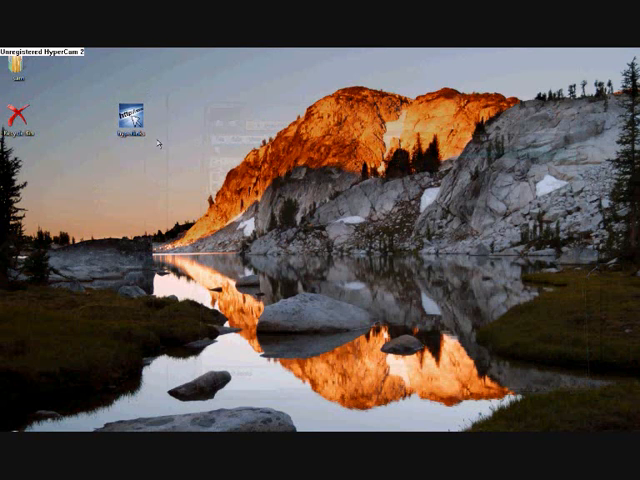
mouse_move(160, 136)
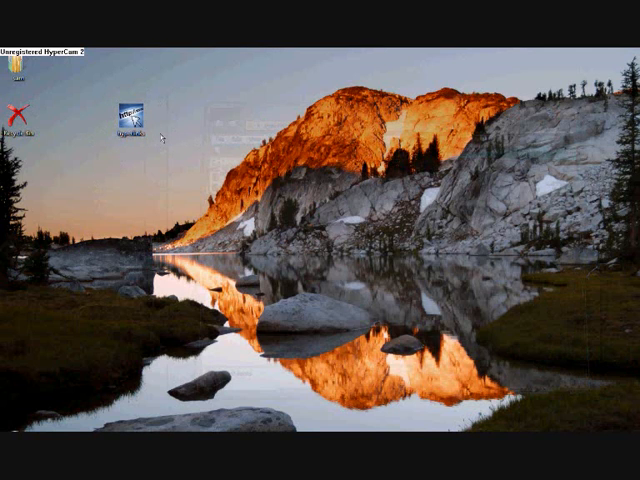